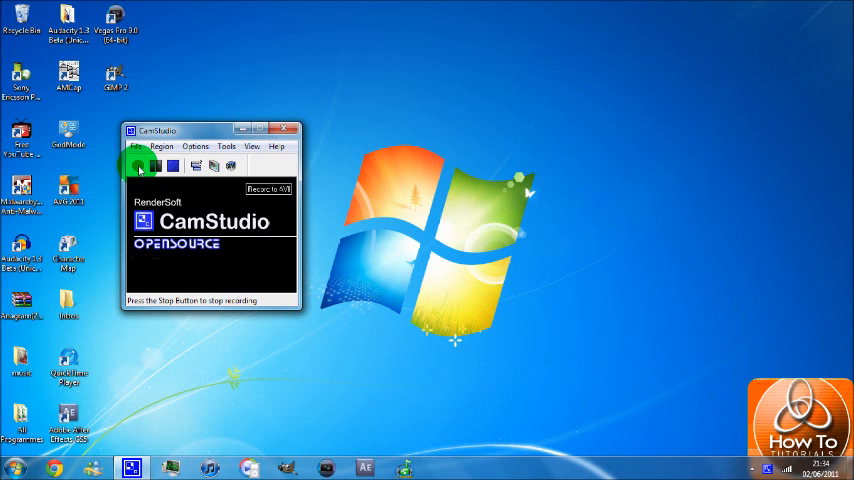
- Start the CamStudio screen recording, minimizing the recorder to the desktop
{"action": "left_click", "coordinate": [138, 164]}
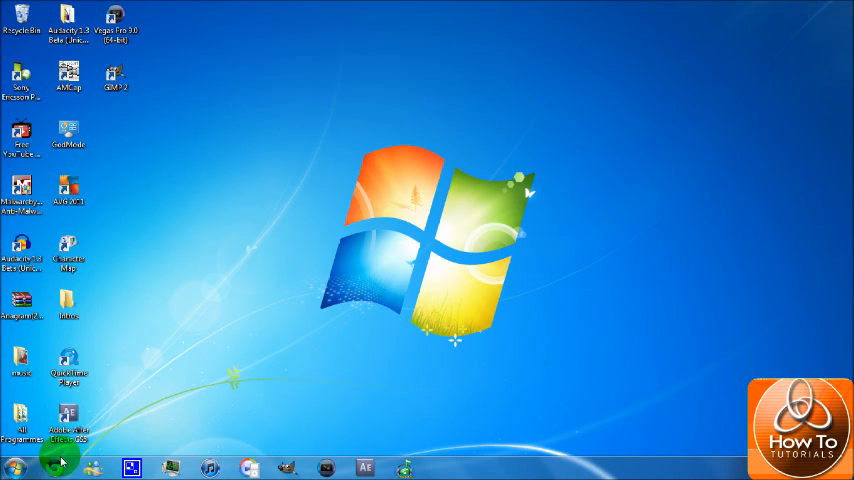
{"action": "mouse_move", "coordinate": [164, 284]}
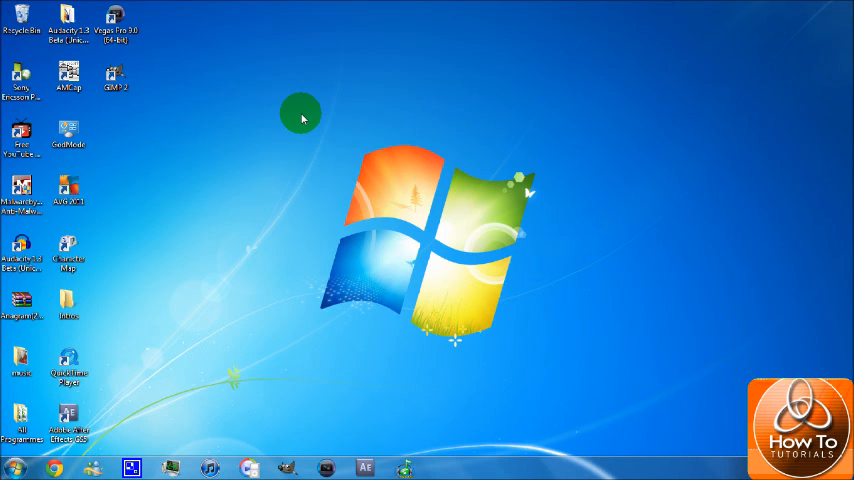
{"action": "left_click_drag", "start_coordinate": [300, 112], "coordinate": [568, 368]}
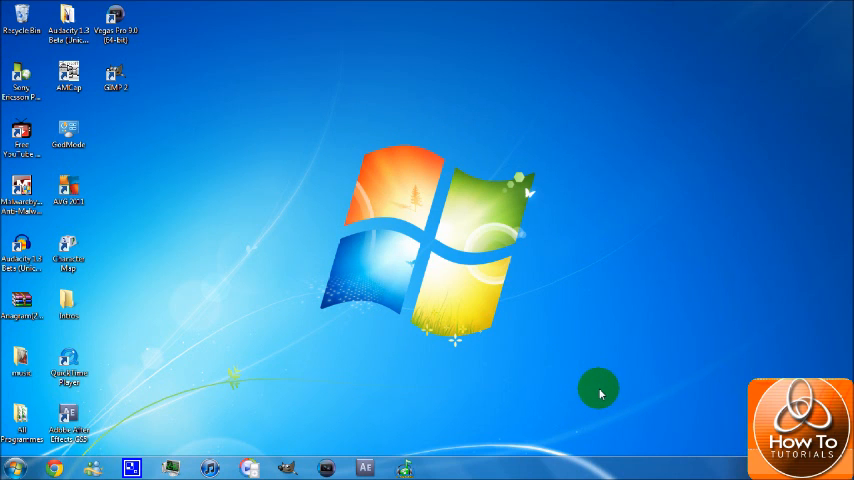
{"action": "mouse_move", "coordinate": [604, 376]}
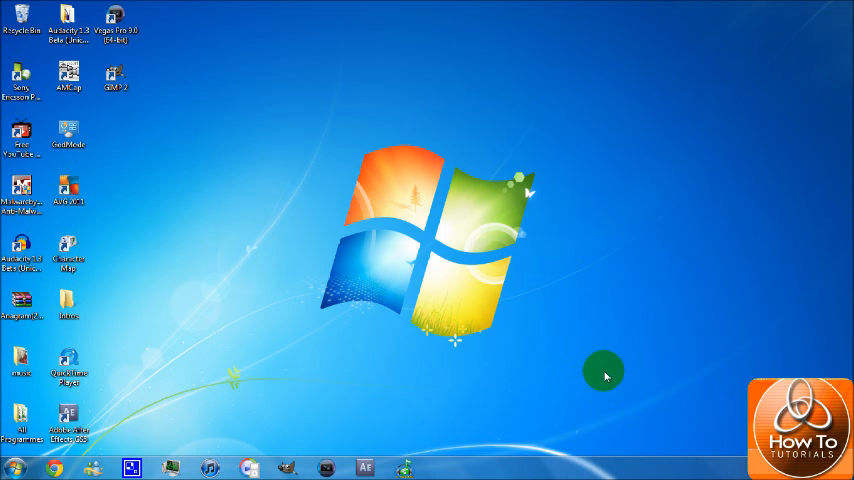
{"action": "left_click_drag", "start_coordinate": [604, 374], "coordinate": [280, 72]}
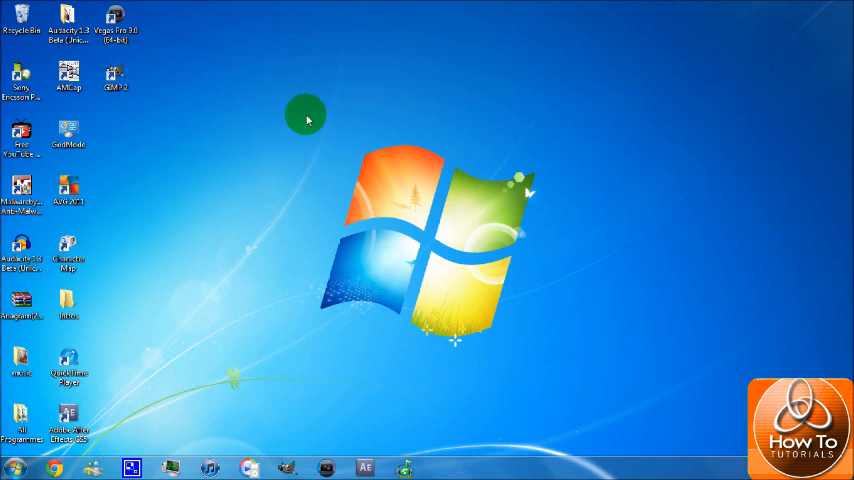
{"action": "mouse_move", "coordinate": [596, 388]}
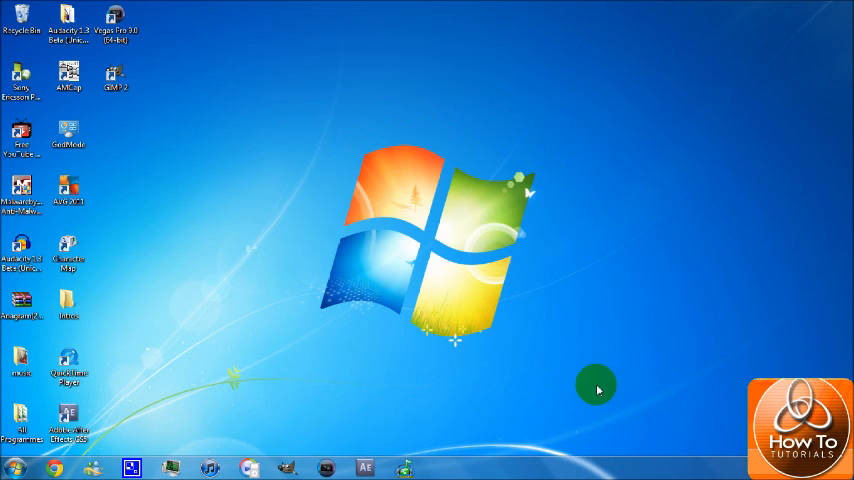
{"action": "mouse_move", "coordinate": [596, 380]}
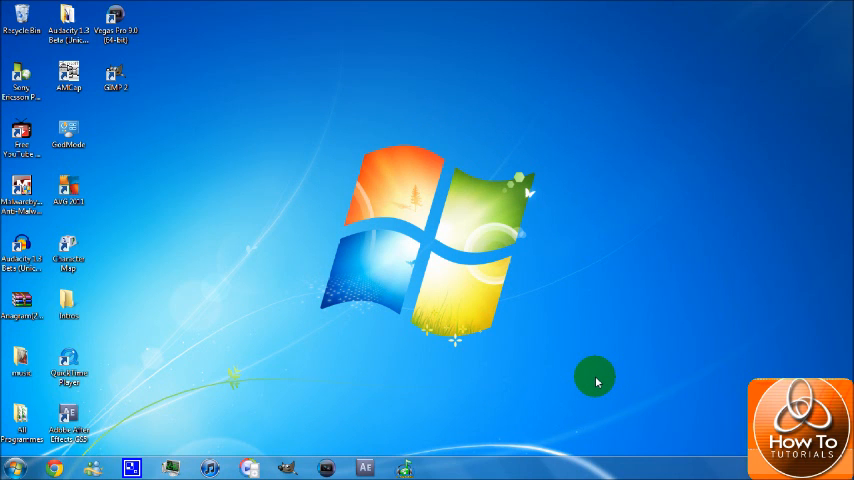
{"action": "mouse_move", "coordinate": [598, 380]}
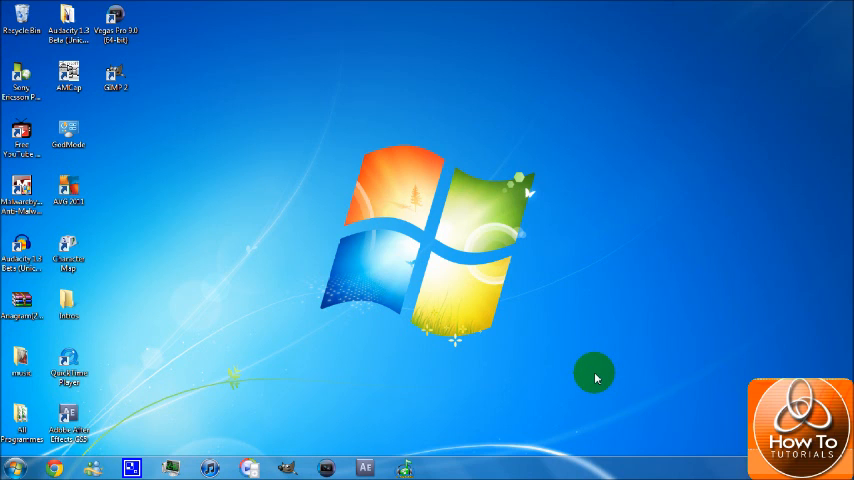
{"action": "mouse_move", "coordinate": [660, 148]}
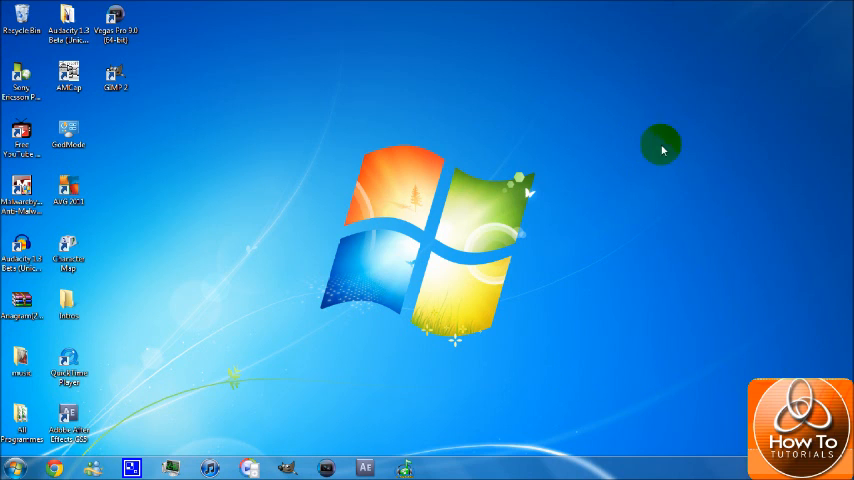
{"action": "left_click_drag", "start_coordinate": [660, 144], "coordinate": [350, 350]}
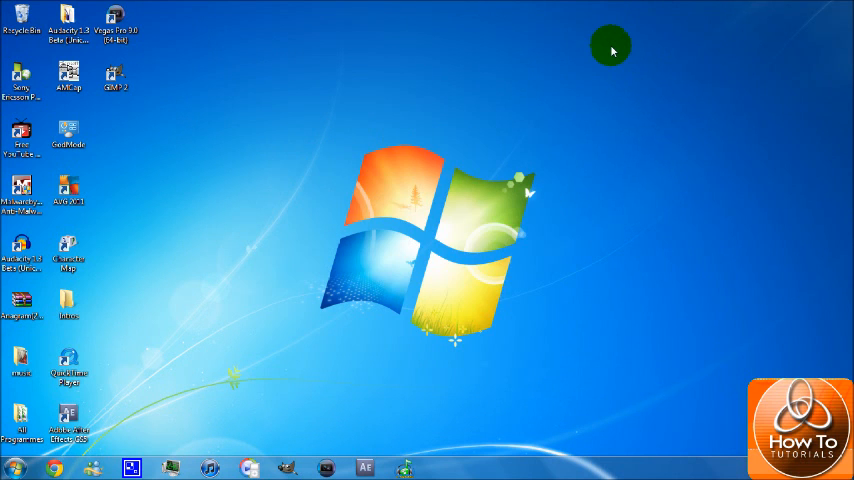
{"action": "mouse_move", "coordinate": [108, 418]}
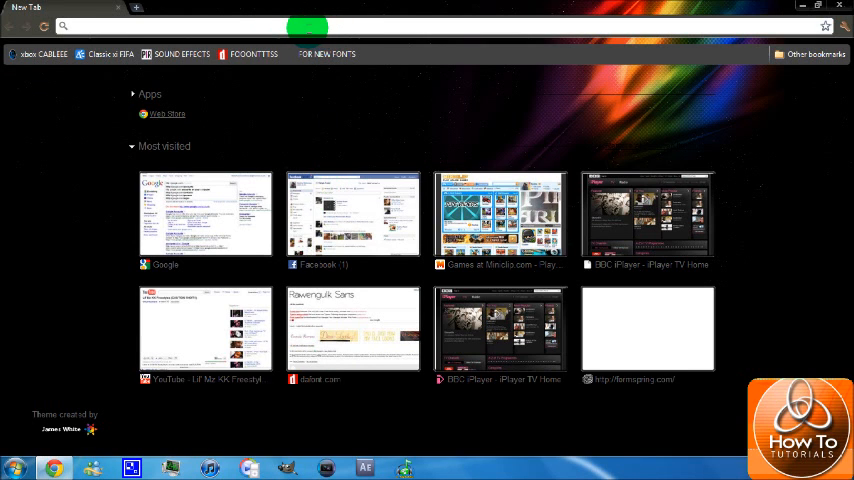
- Go to youtube.com in Chrome and navigate to the signed-in account's uploaded videos
{"action": "type", "text": "youtube.com"}
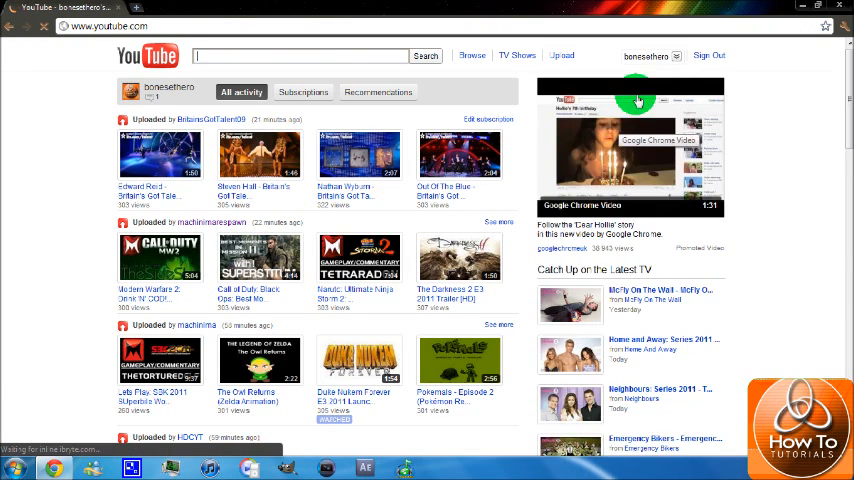
{"action": "left_click", "coordinate": [646, 56]}
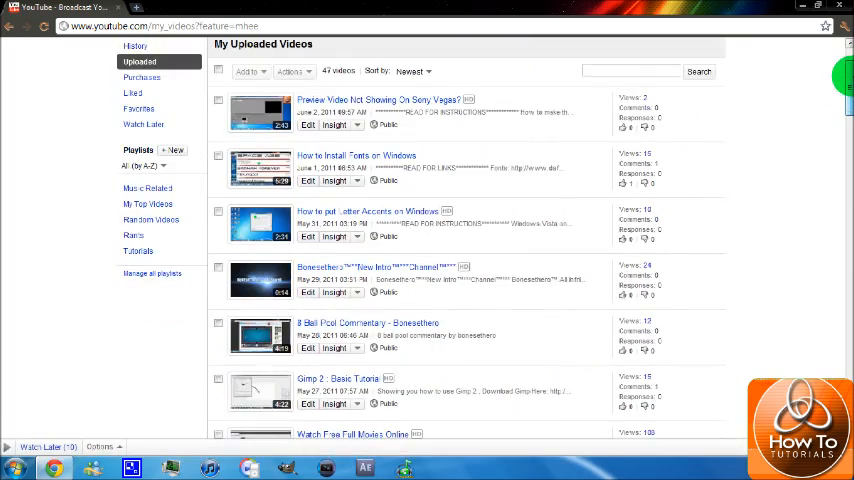
- Scroll through the 47 uploaded videos checking none shows a matched third-party content notice, then return to top
{"action": "scroll", "scroll_direction": "down", "scroll_amount": 3}
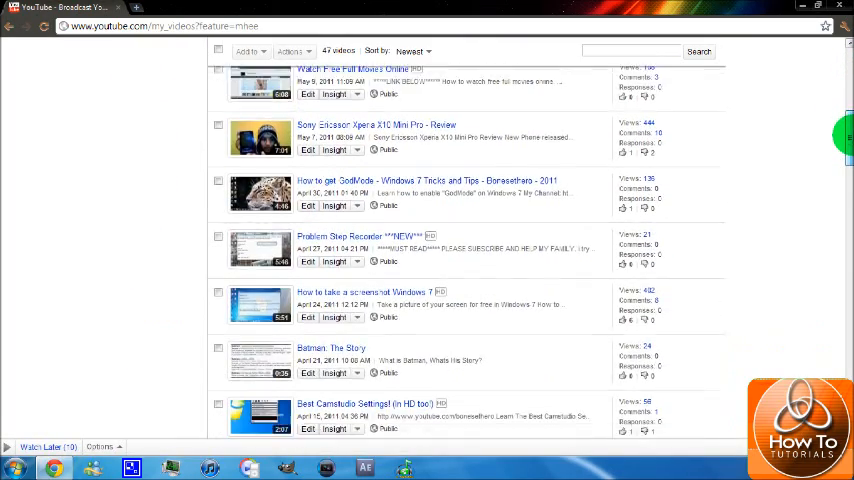
{"action": "scroll", "scroll_direction": "down", "scroll_amount": 3}
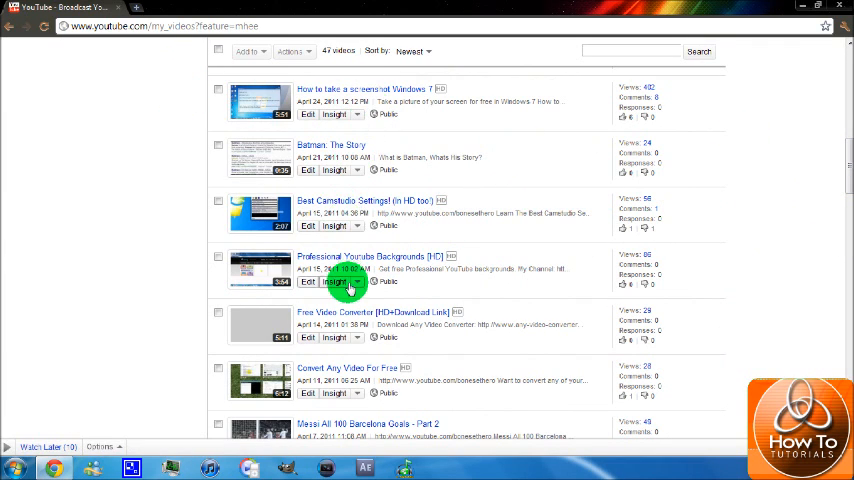
{"action": "scroll", "scroll_direction": "down", "scroll_amount": 3}
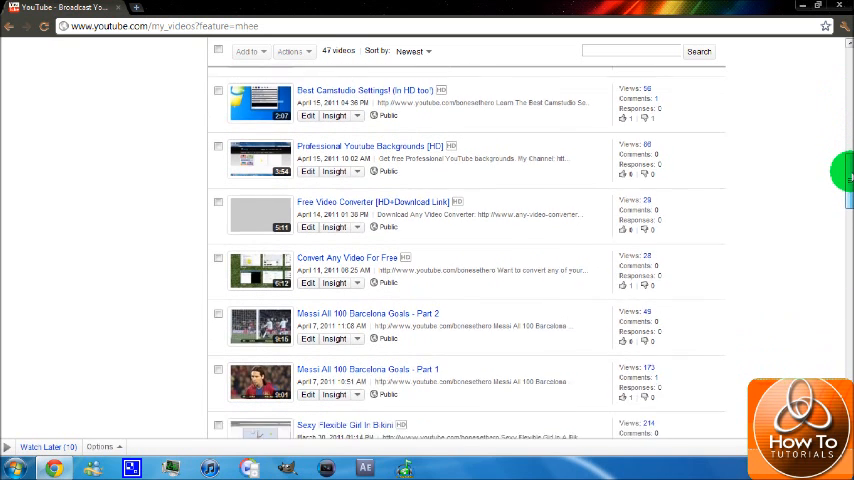
{"action": "scroll", "scroll_direction": "down", "scroll_amount": 3}
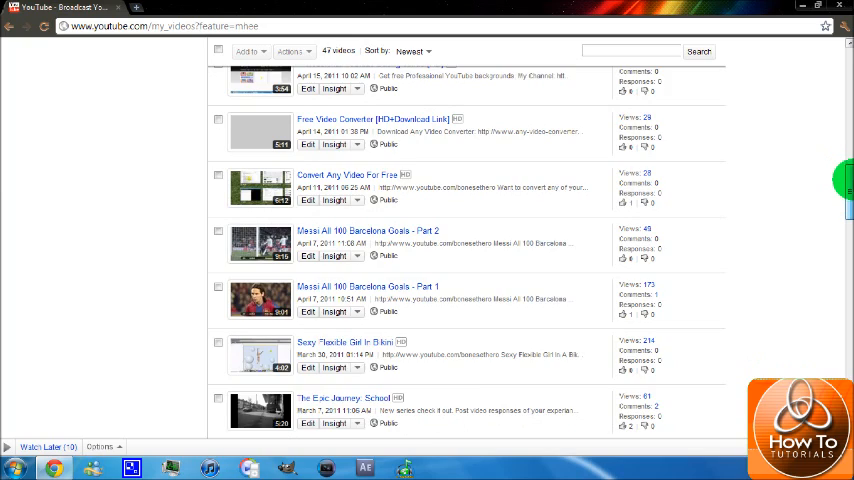
{"action": "scroll", "scroll_direction": "up", "scroll_amount": 3}
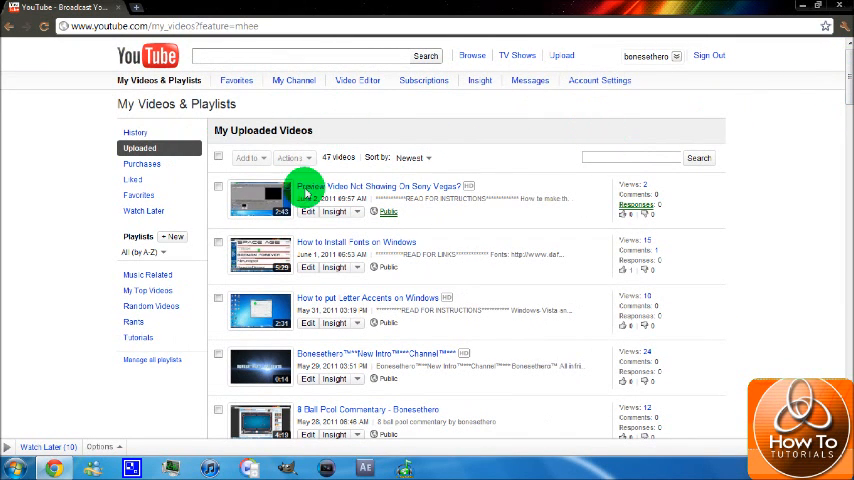
{"action": "mouse_move", "coordinate": [418, 288]}
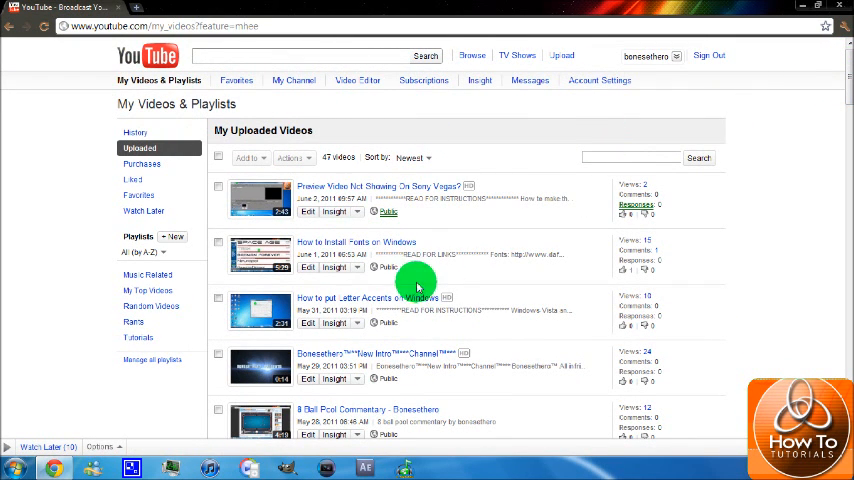
{"action": "mouse_move", "coordinate": [452, 274]}
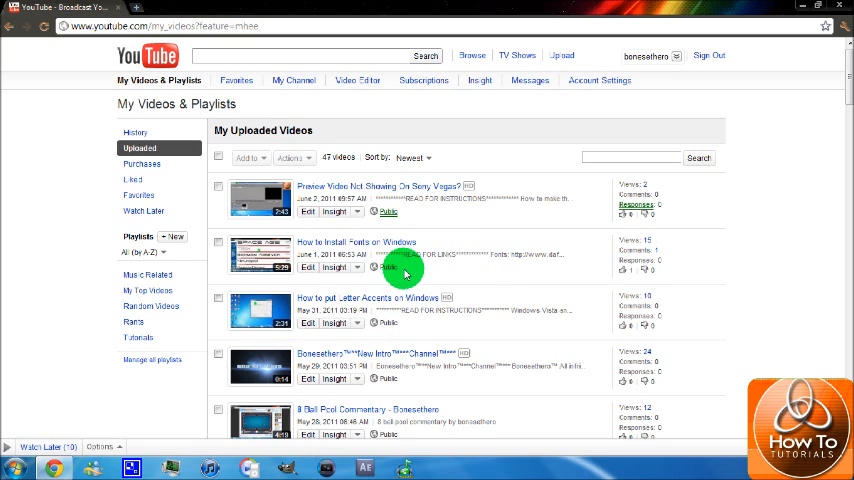
{"action": "mouse_move", "coordinate": [498, 274]}
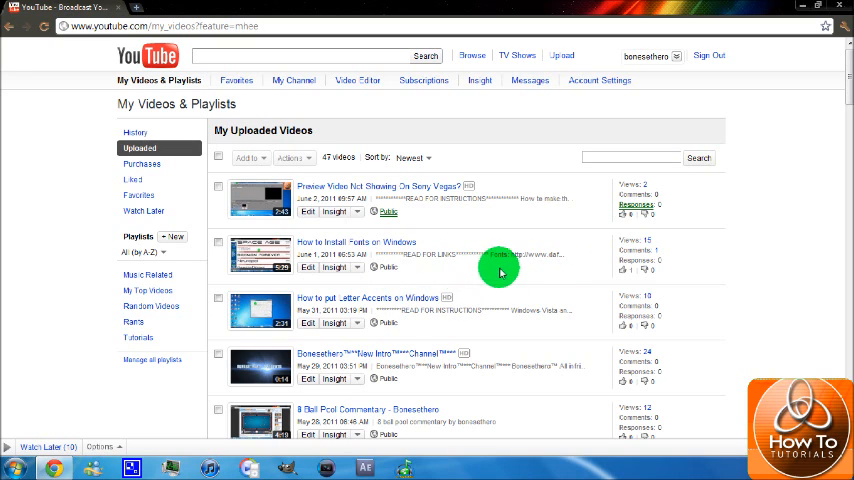
{"action": "mouse_move", "coordinate": [436, 296]}
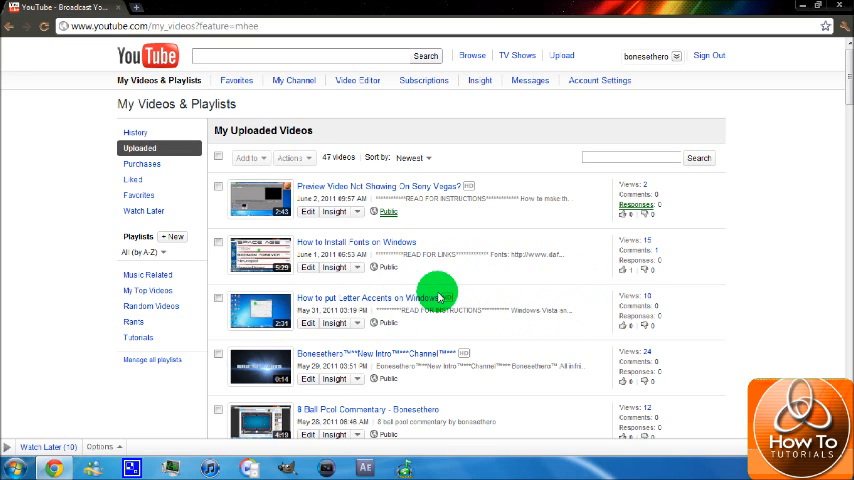
{"action": "mouse_move", "coordinate": [484, 380]}
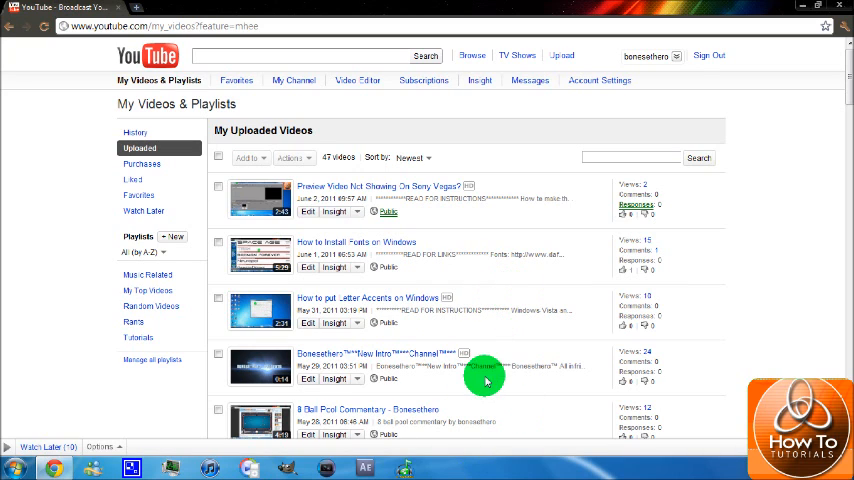